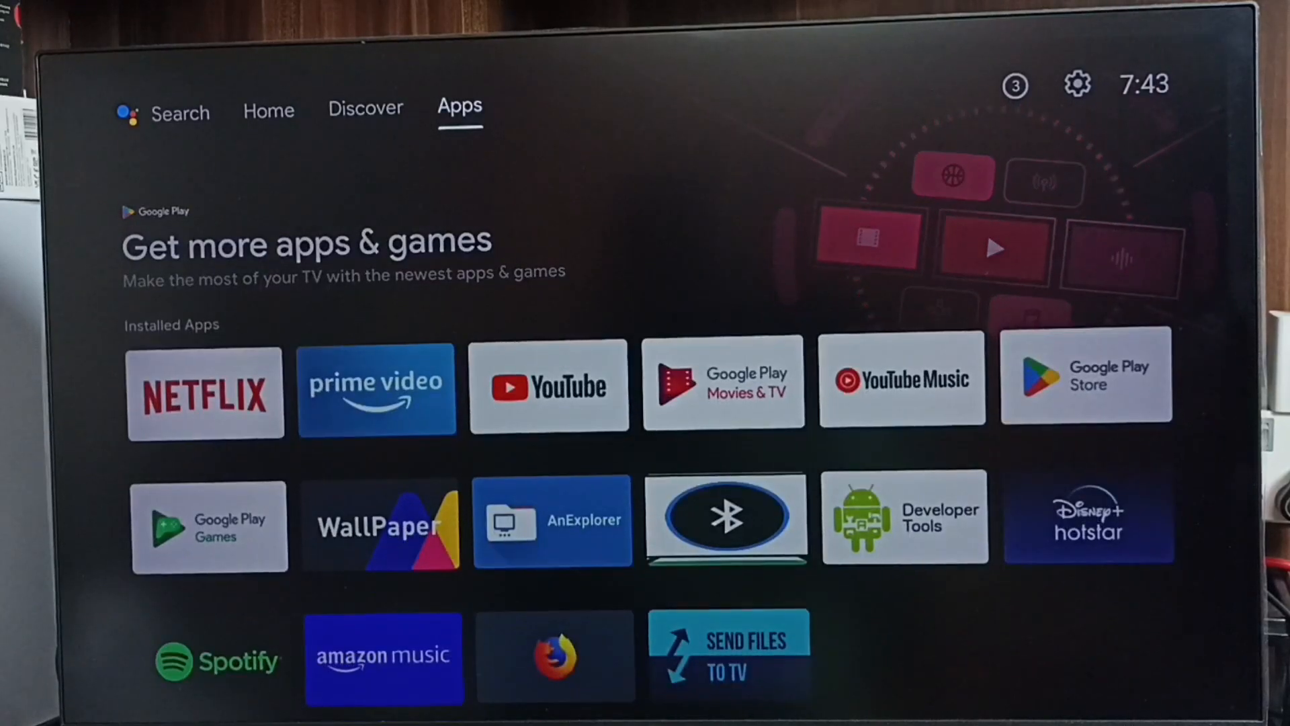
{"action": "mouse_move", "coordinate": [1013, 85]}
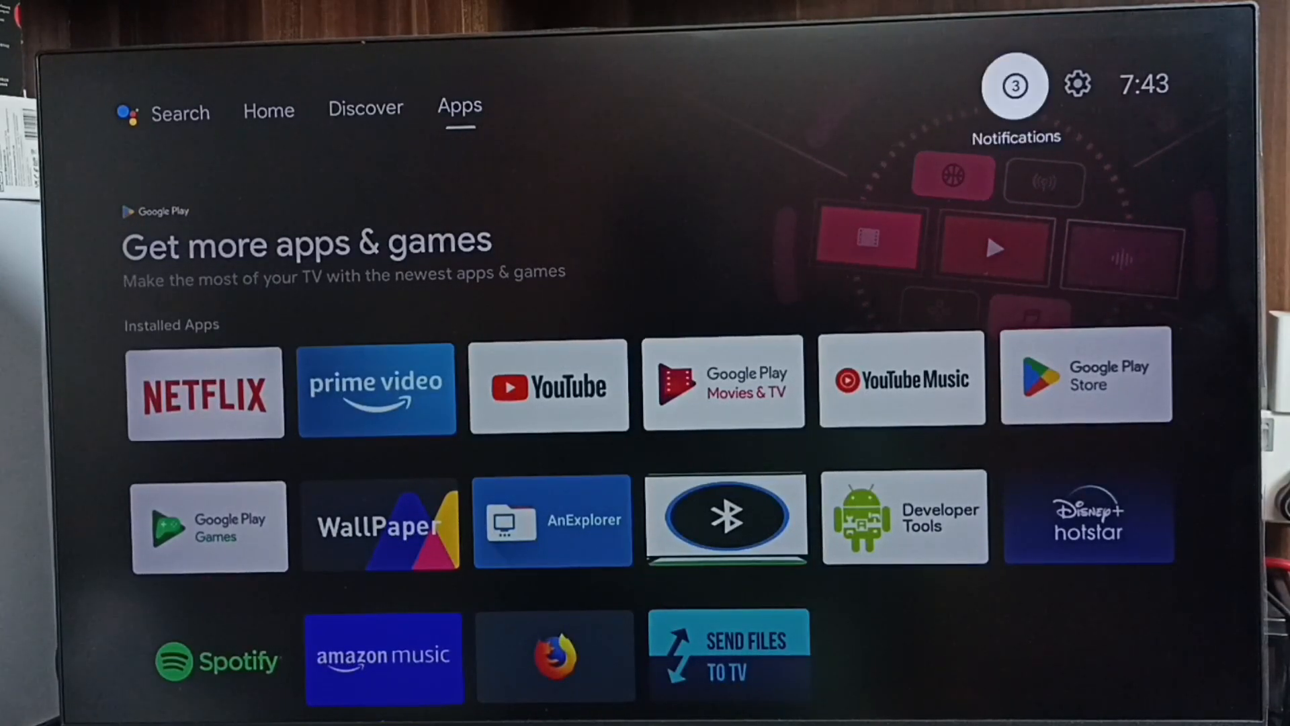
{"action": "mouse_move", "coordinate": [1076, 84]}
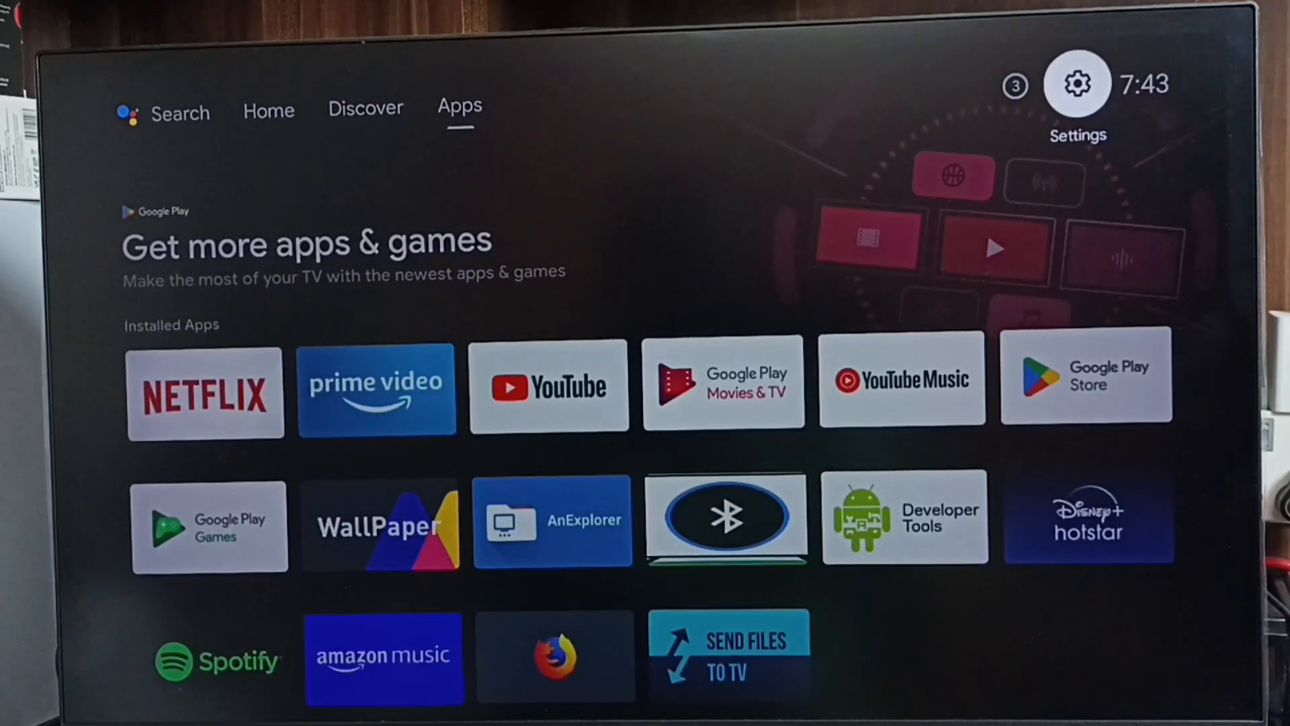
Go through Settings to the device About page and start a system update check.
{"action": "left_click", "coordinate": [1075, 83]}
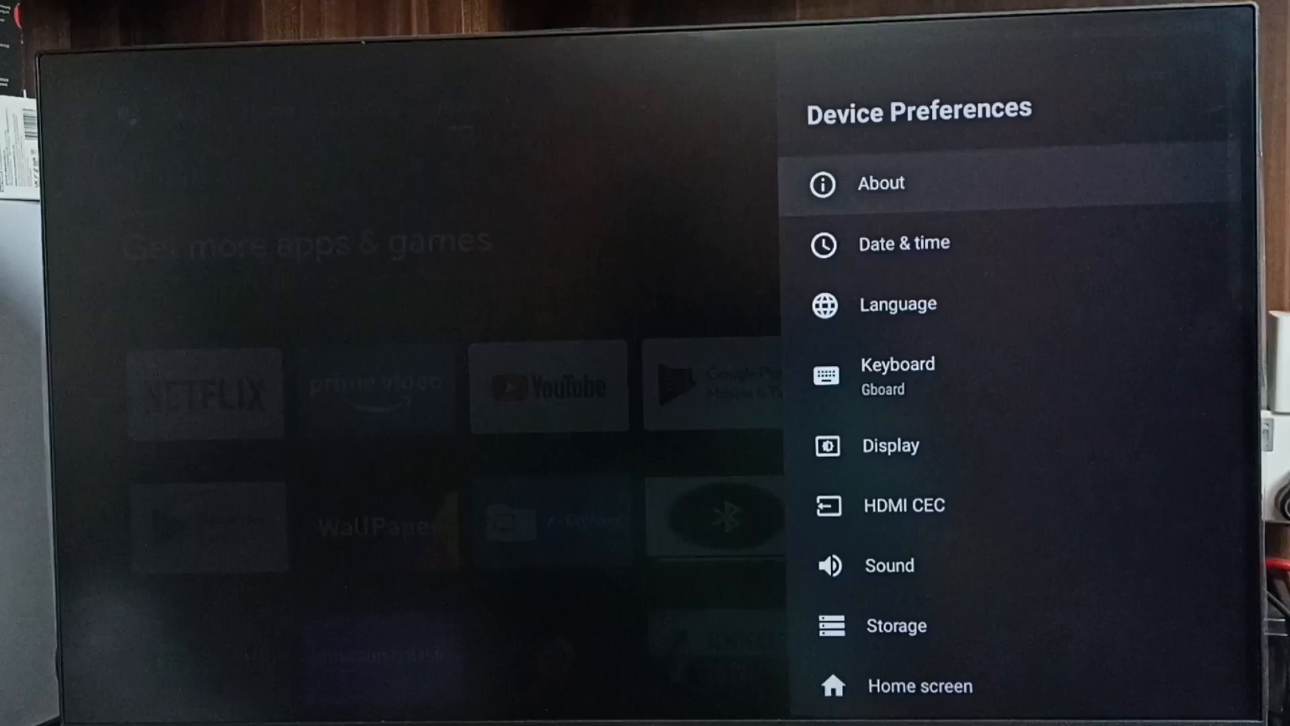
{"action": "left_click", "coordinate": [880, 183]}
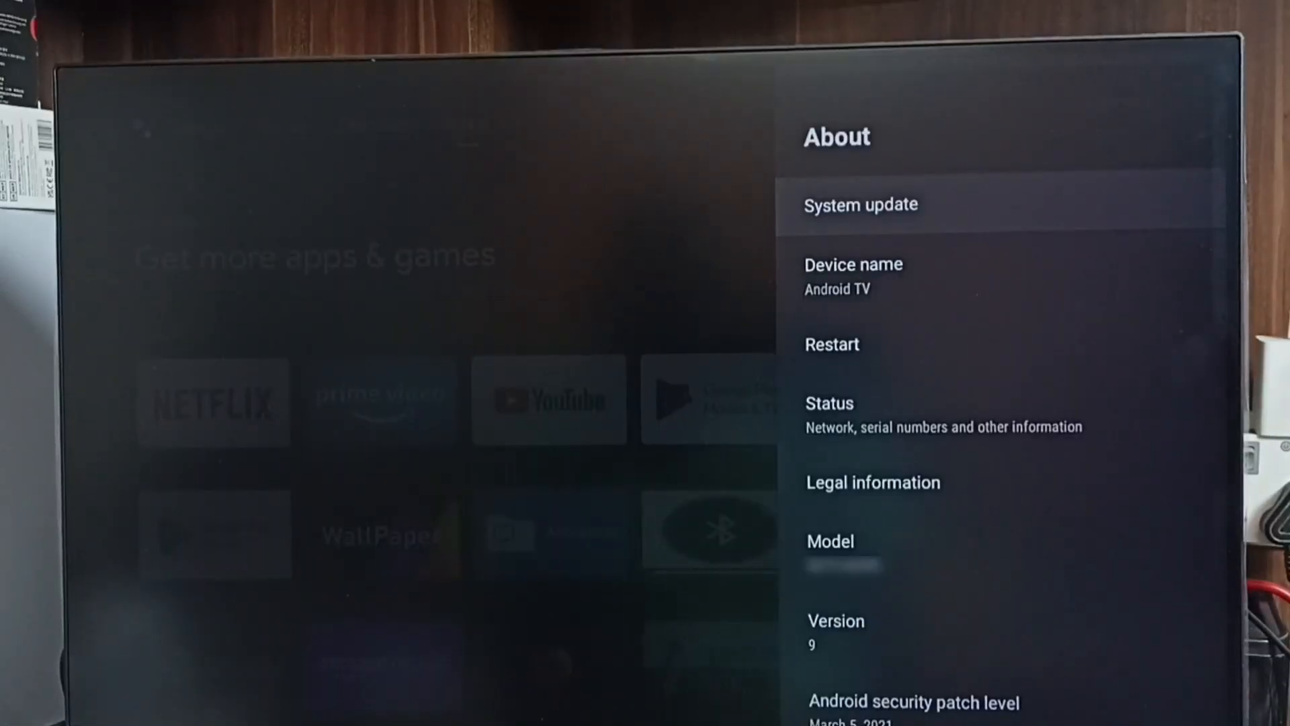
{"action": "left_click", "coordinate": [860, 204]}
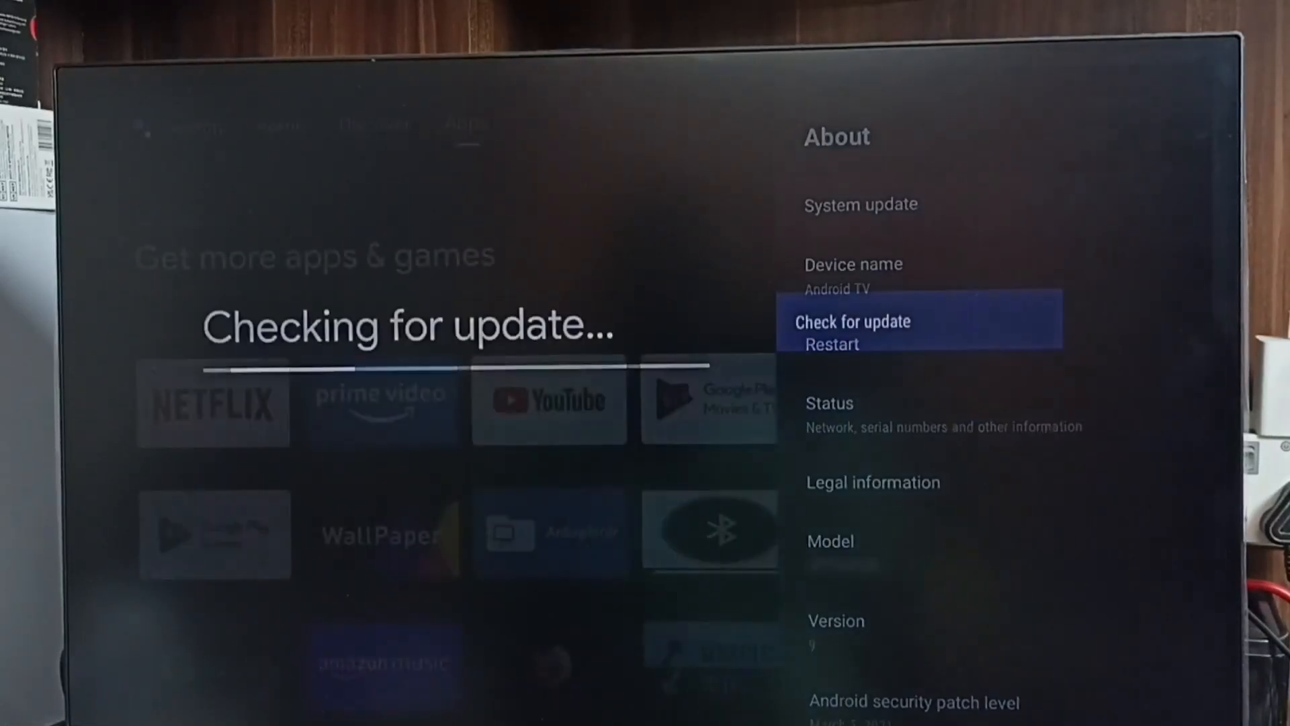